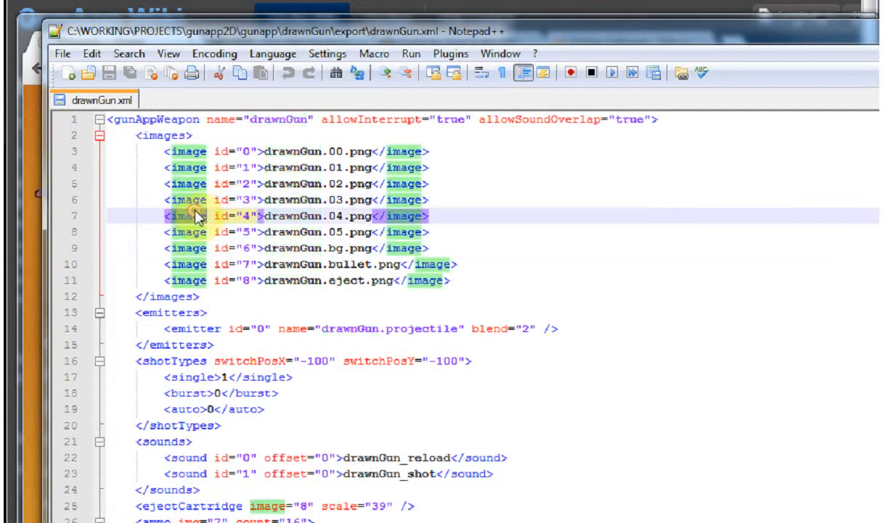
- Show the GIMP website tab, then move on to the Audacity tab
click(228, 280)
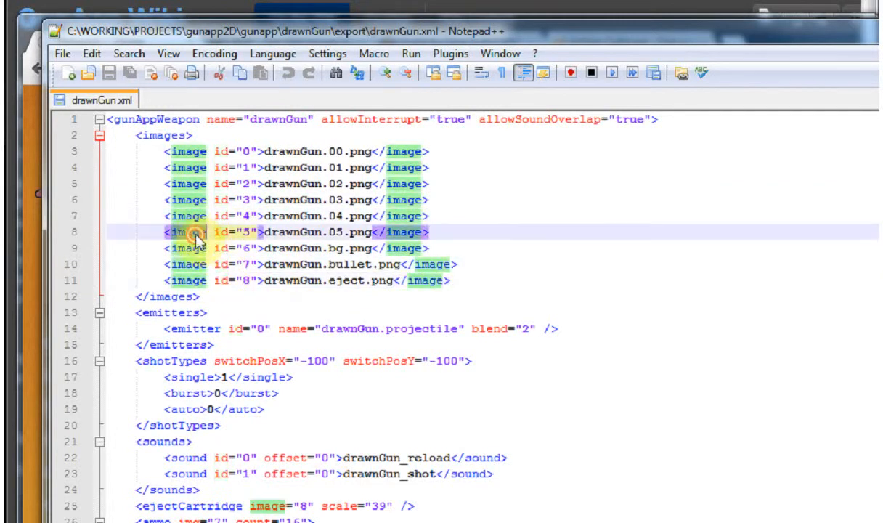
mouse_move(643, 214)
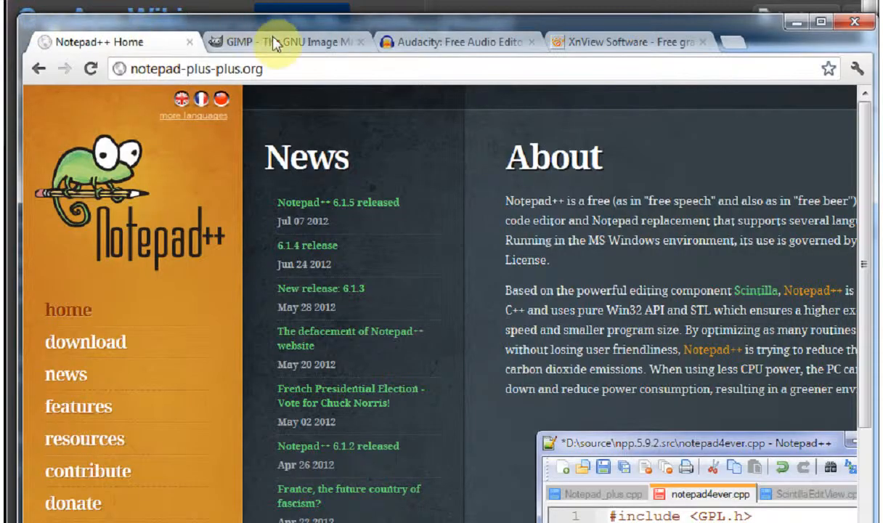
click(284, 41)
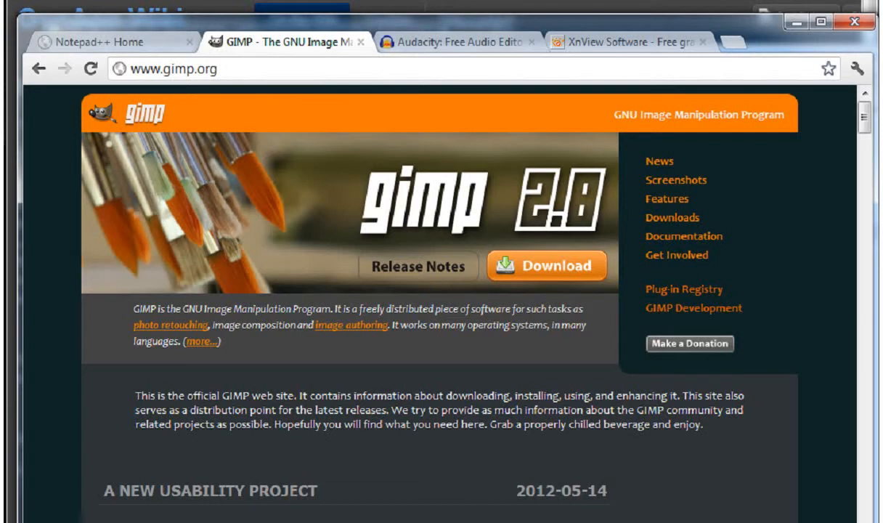
click(456, 42)
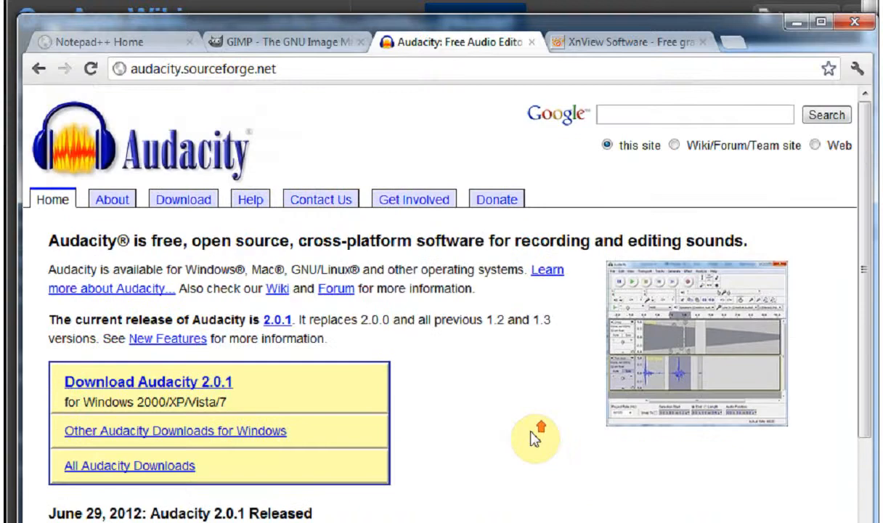
mouse_move(560, 472)
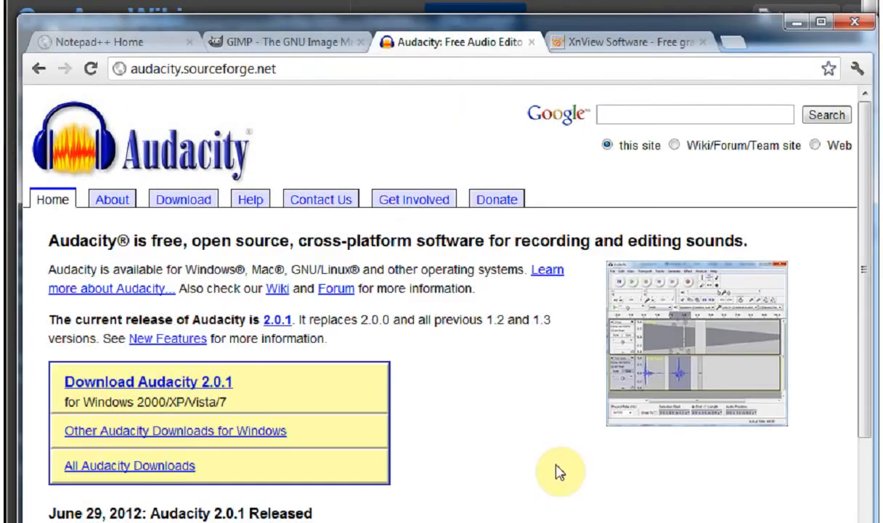
mouse_move(559, 475)
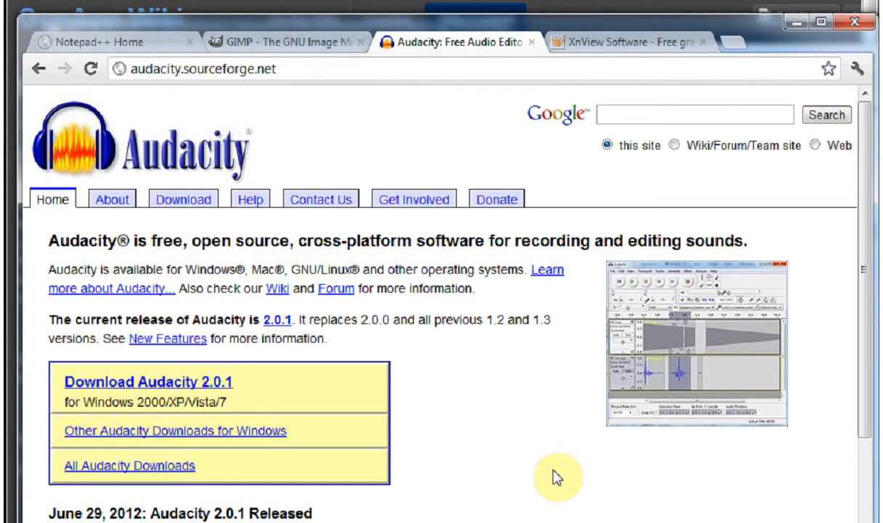
- Switch Chrome to the XnView Software website tab
click(629, 42)
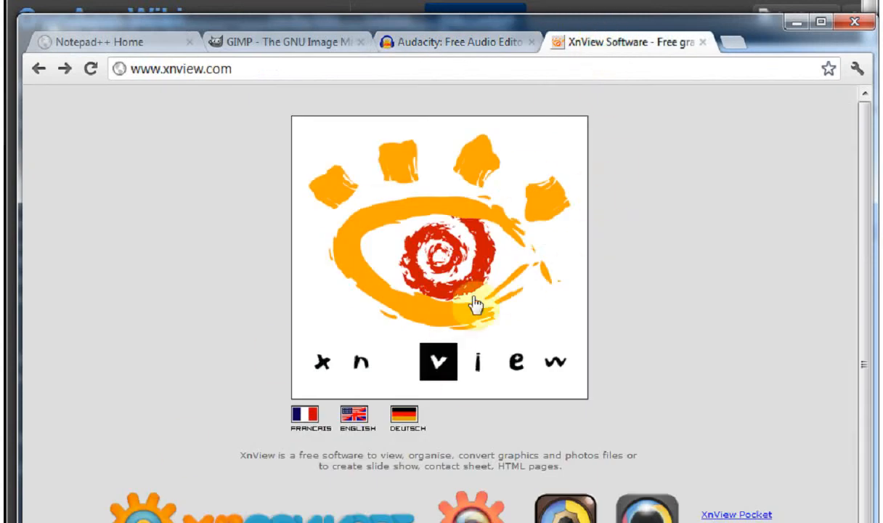
mouse_move(392, 242)
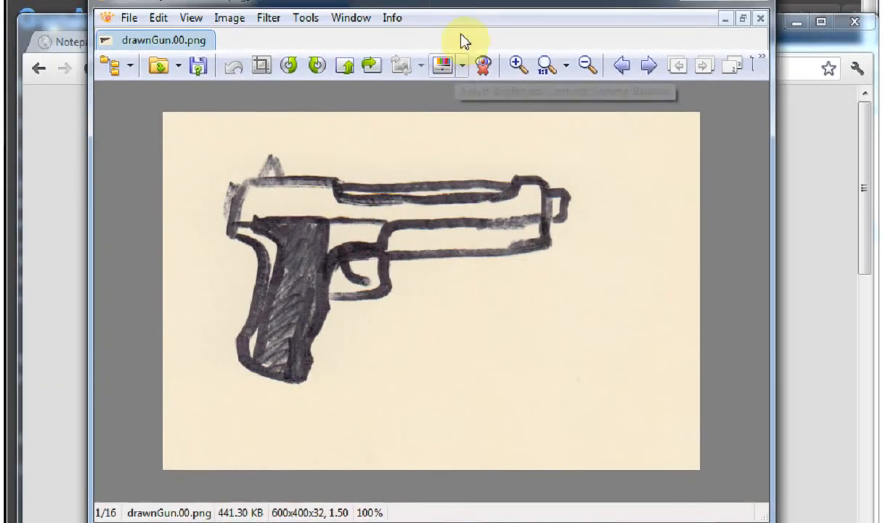
mouse_move(303, 251)
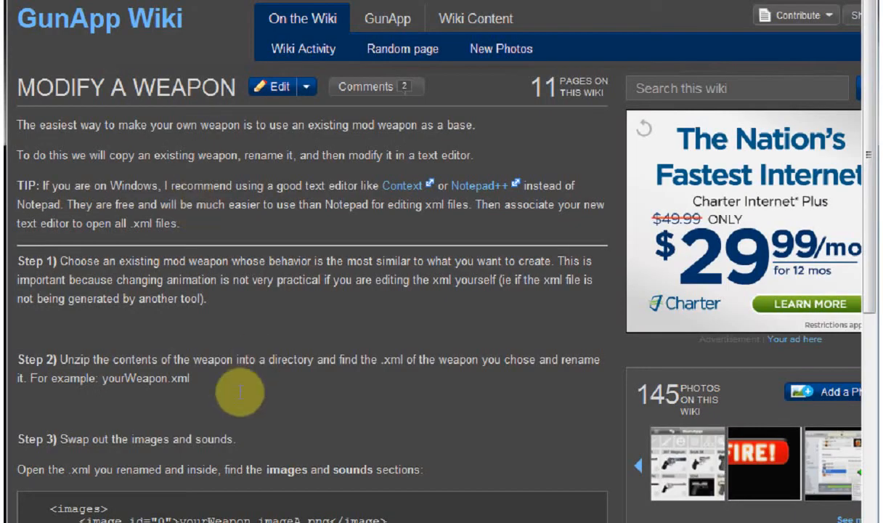
- Follow the 'test your weapon on your PC' link near the bottom of Modify a Weapon
scroll(down, 3)
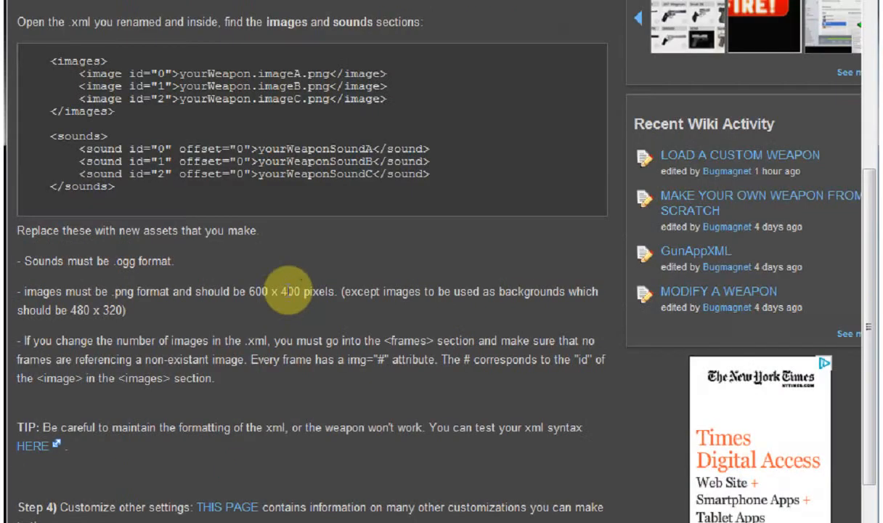
scroll(down, 3)
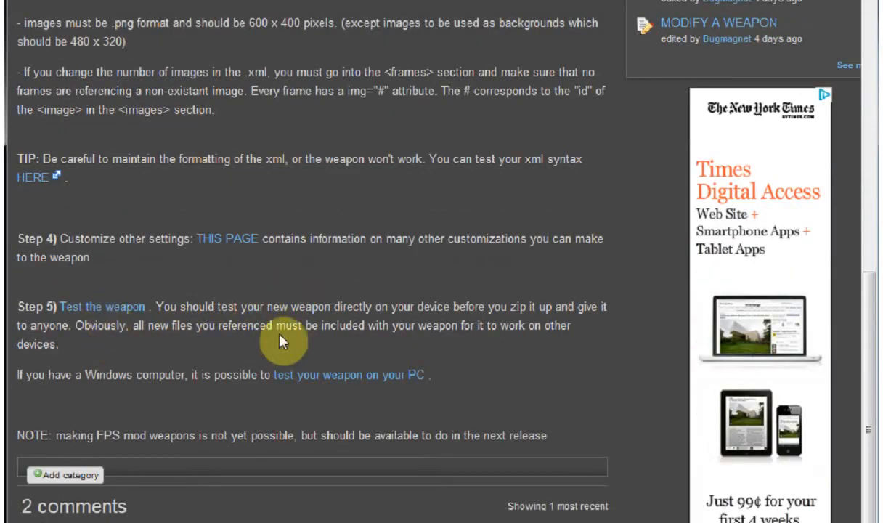
click(347, 375)
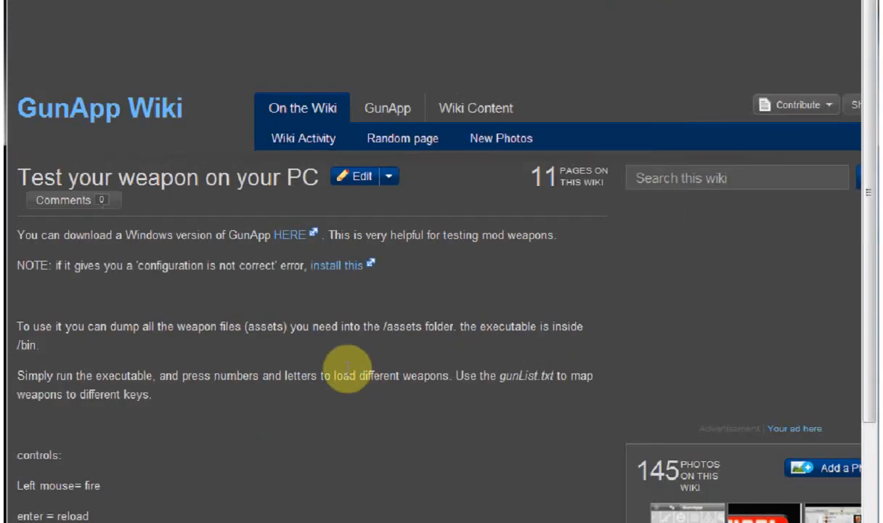